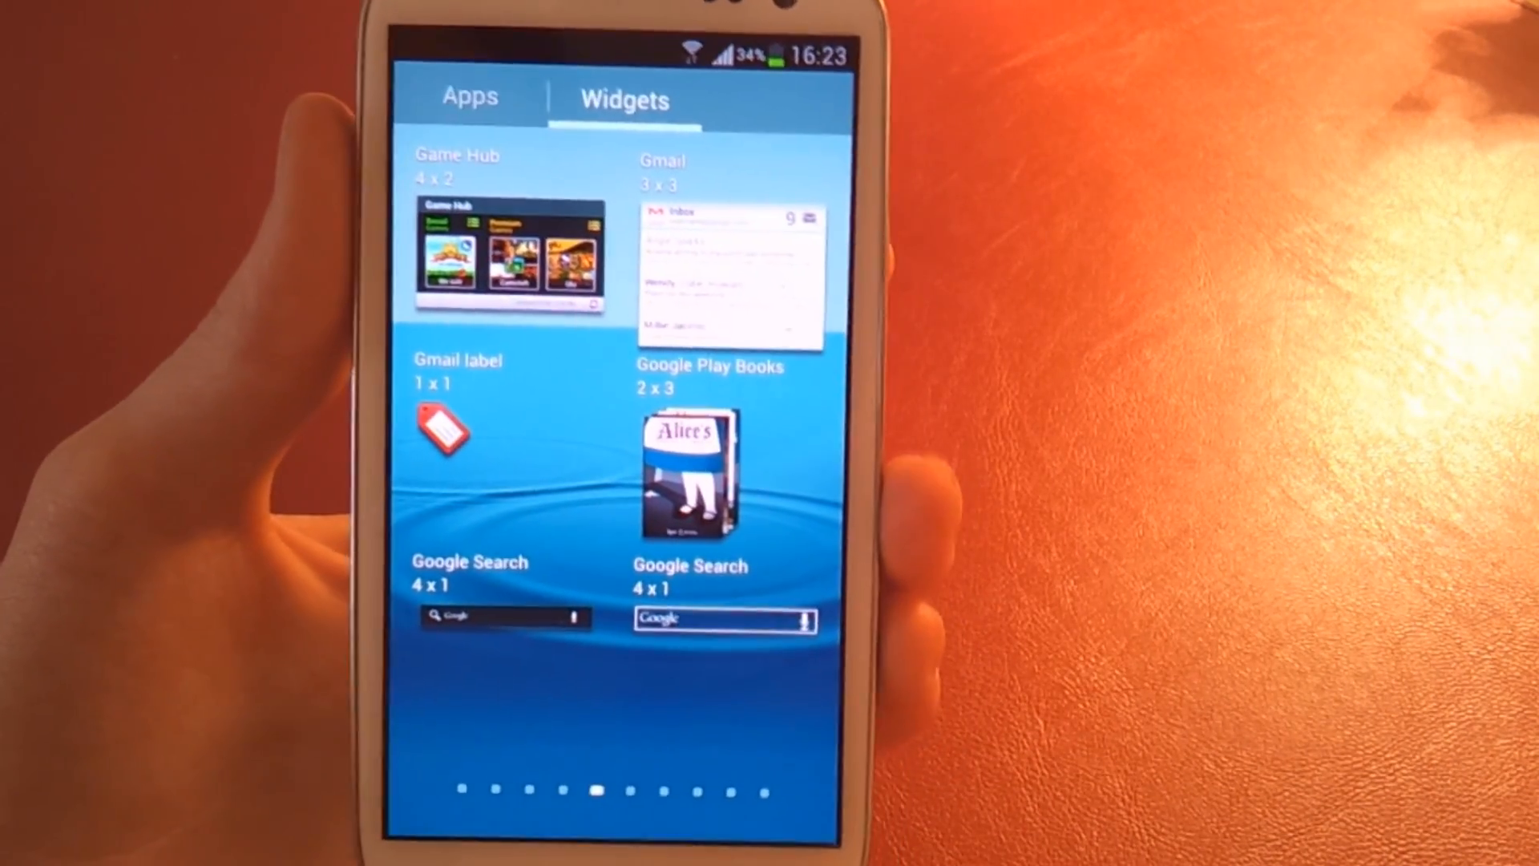
Step: Switch the app drawer to its Widgets tab to browse the available widgets
left_click(469, 95)
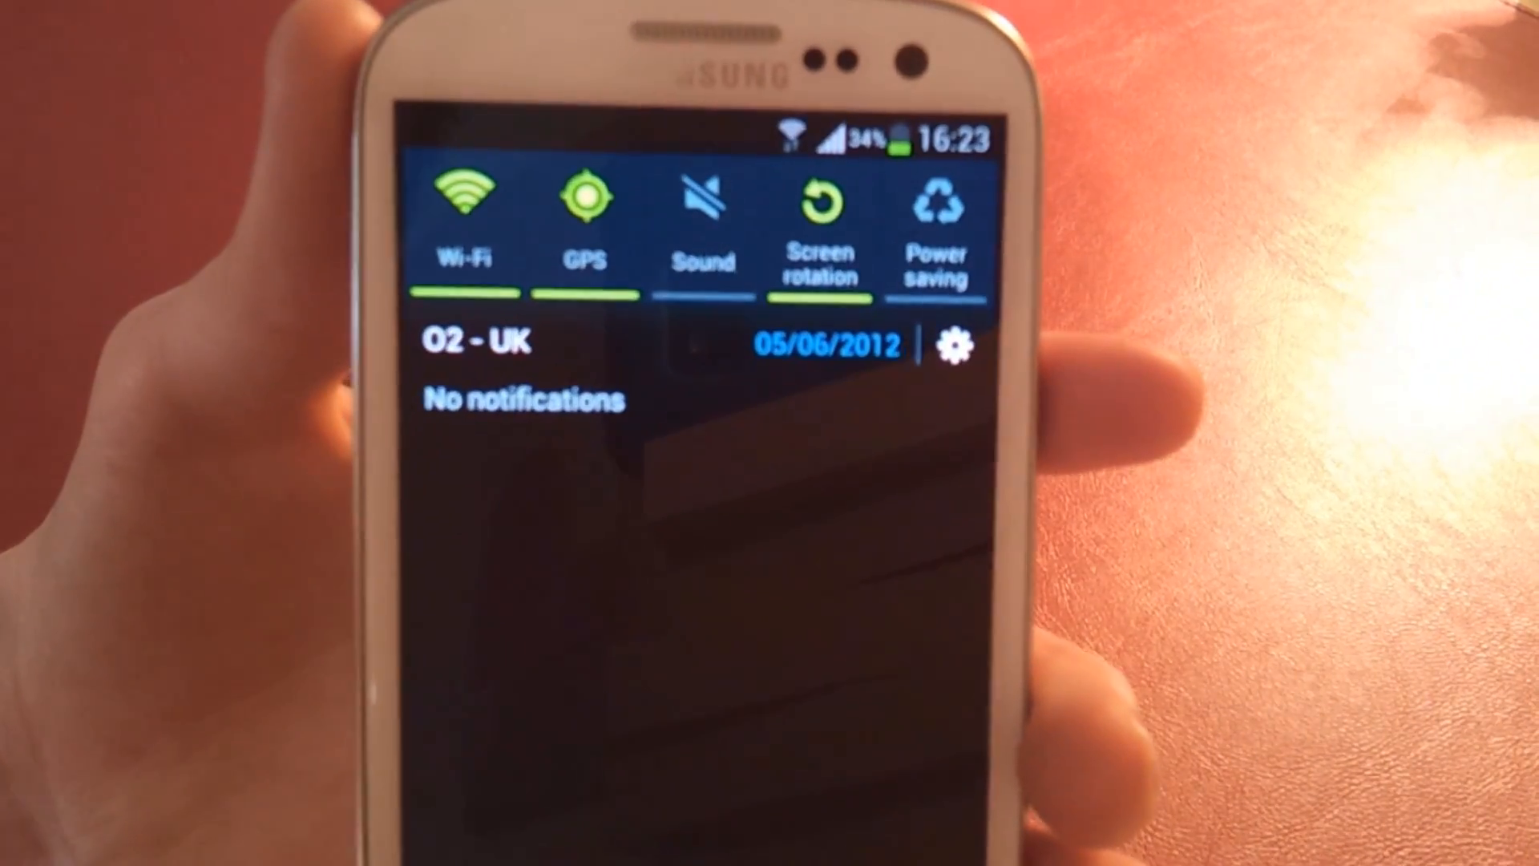
Step: Reveal the further quick toggles such as Bluetooth and Driving mode, then enter full Settings
scroll("left", 3)
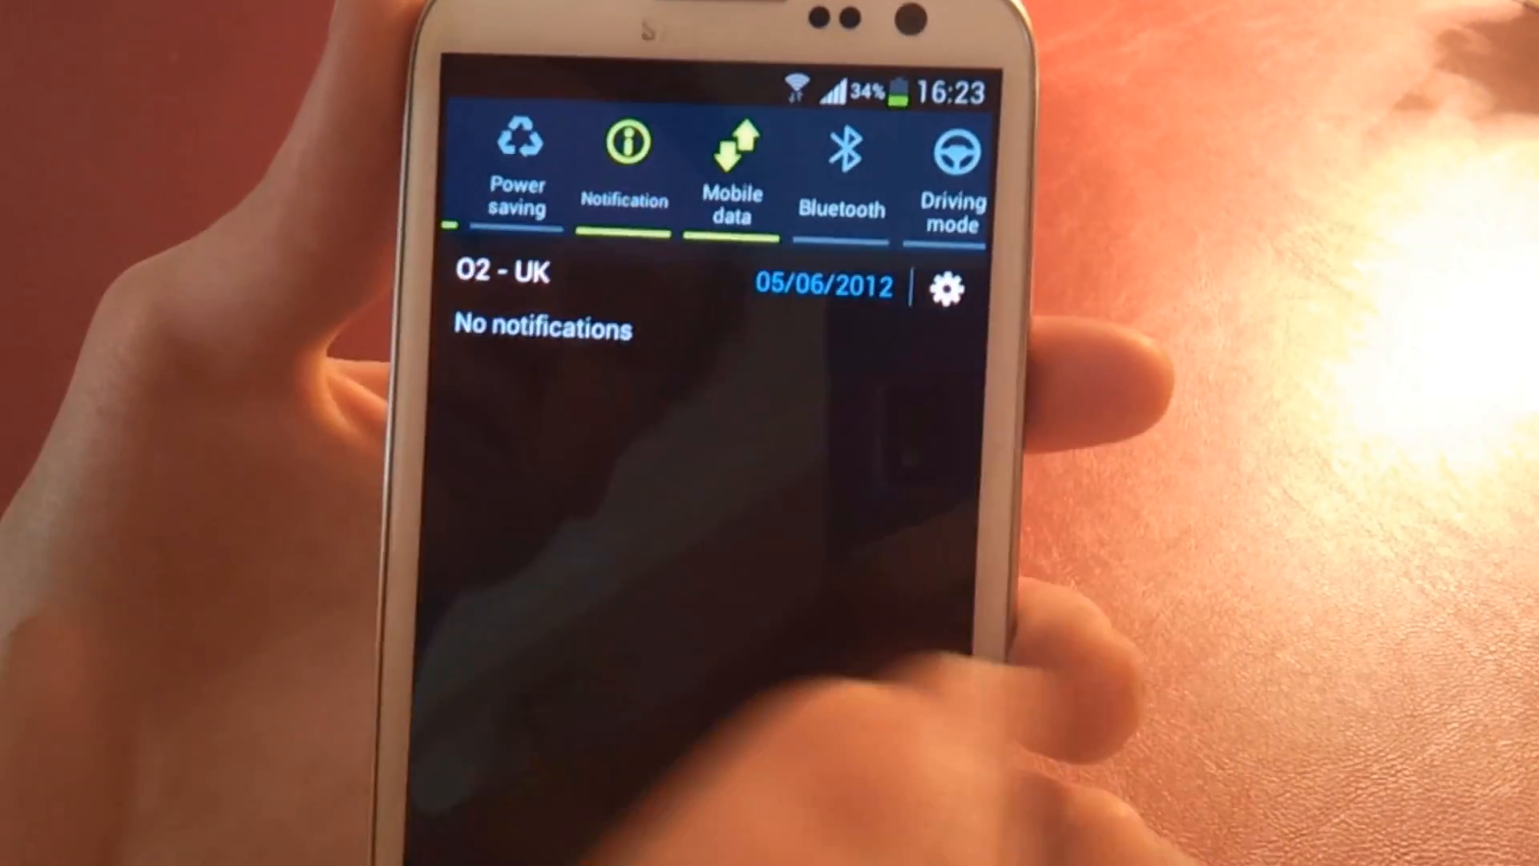
left_click(945, 288)
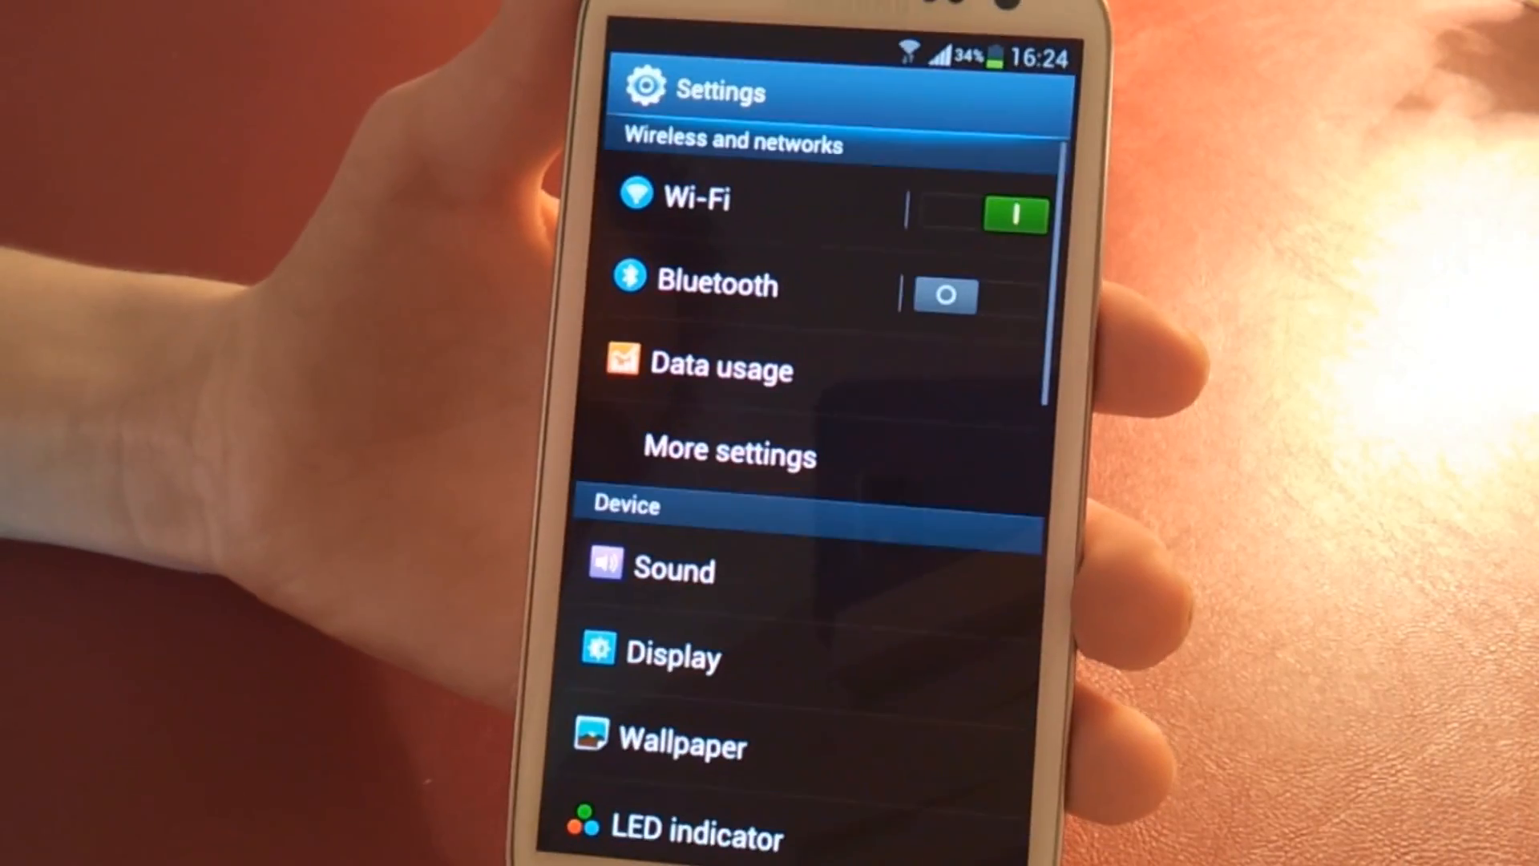
Step: View the Data usage chart for the 5 Jun – 4 Jul cycle and return to the home screen
left_click(721, 368)
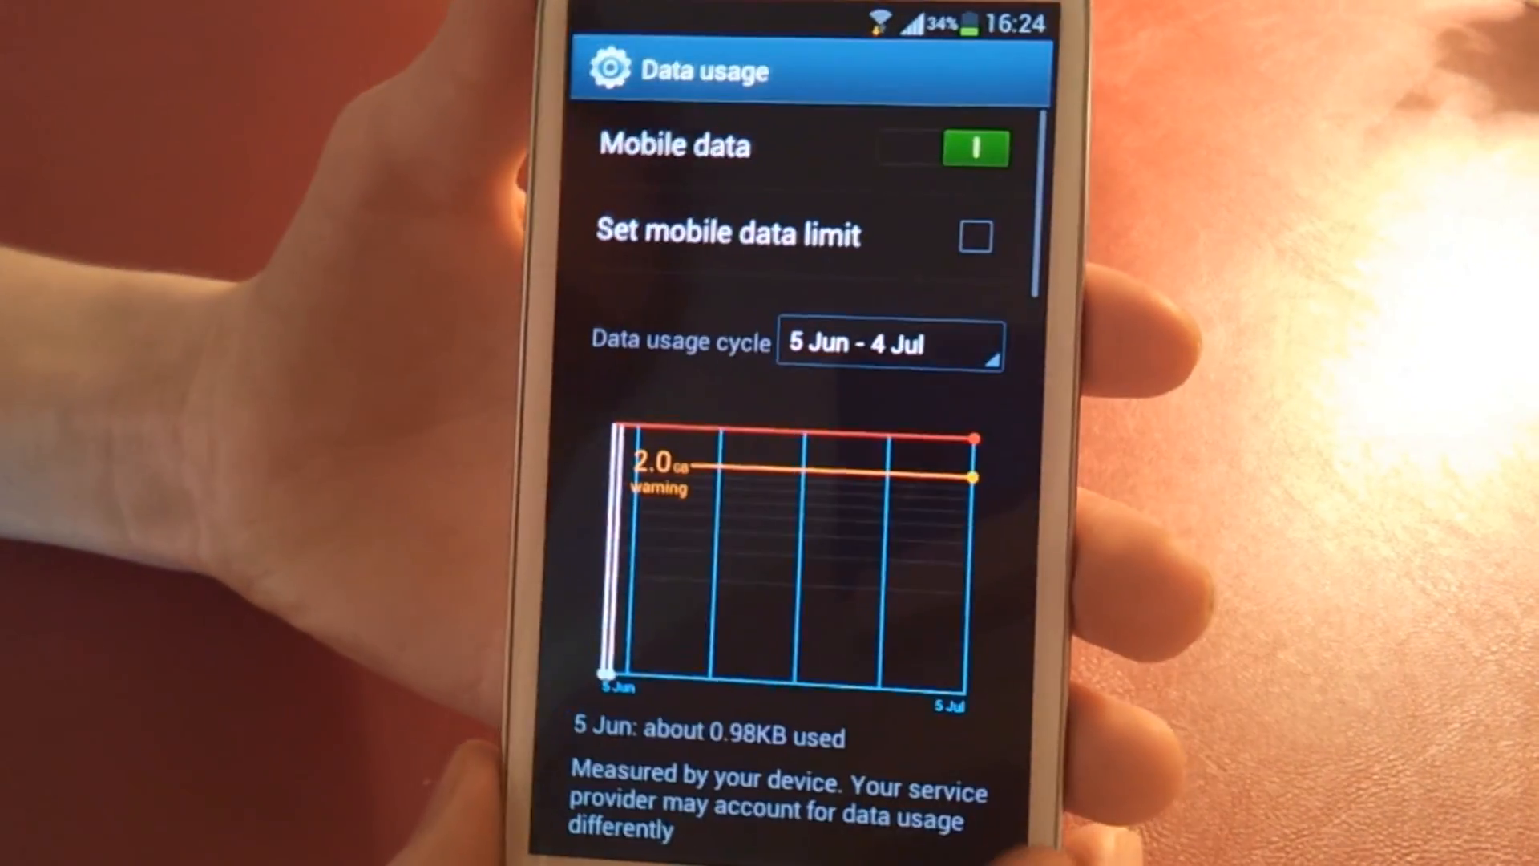
key("back")
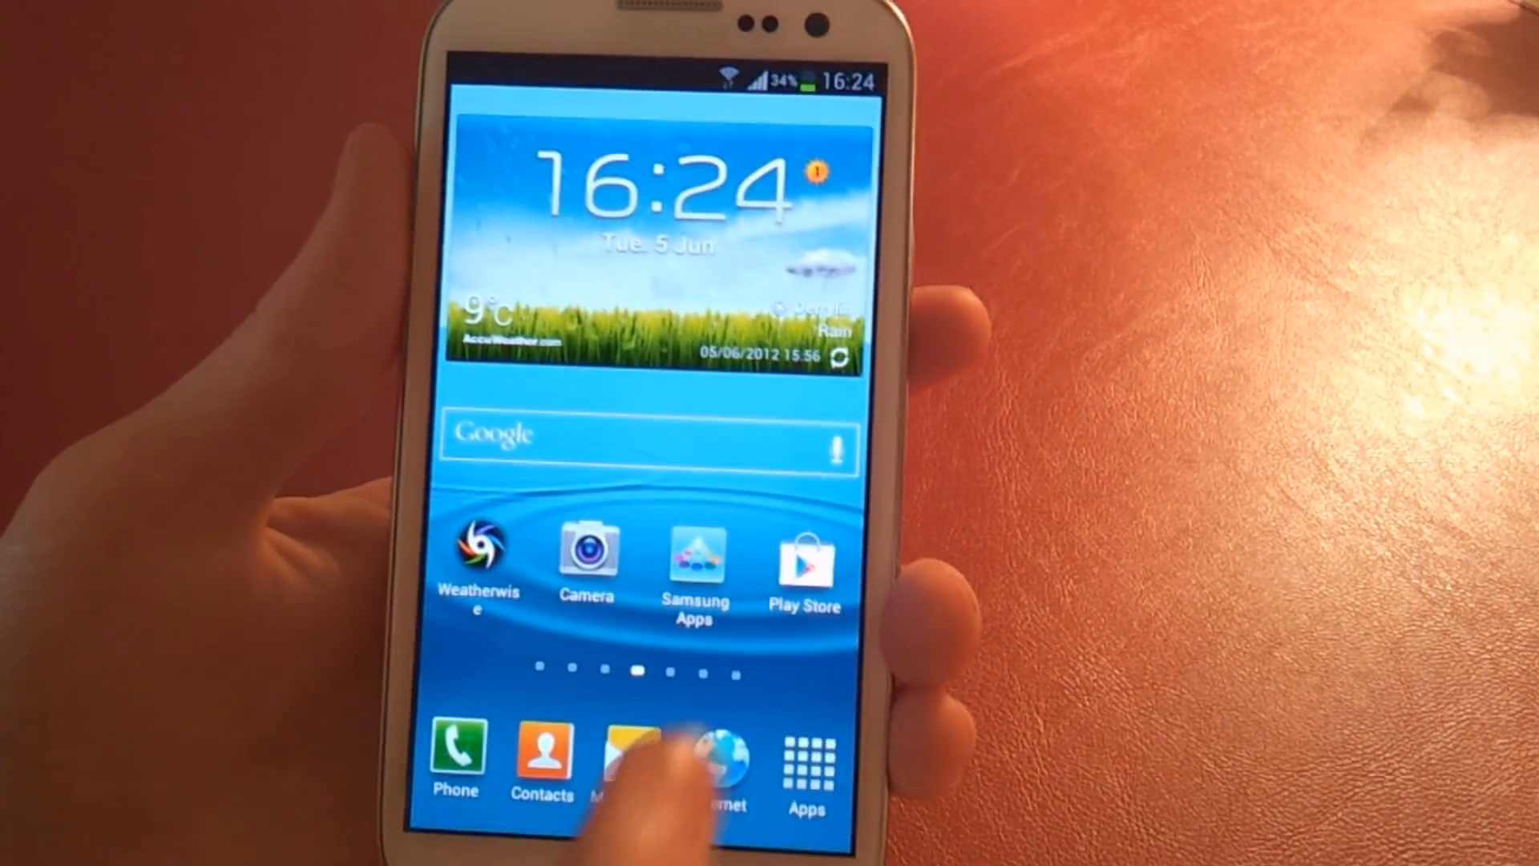
Step: Reach the main Settings list from the home screen via the Menu key
left_click(720, 756)
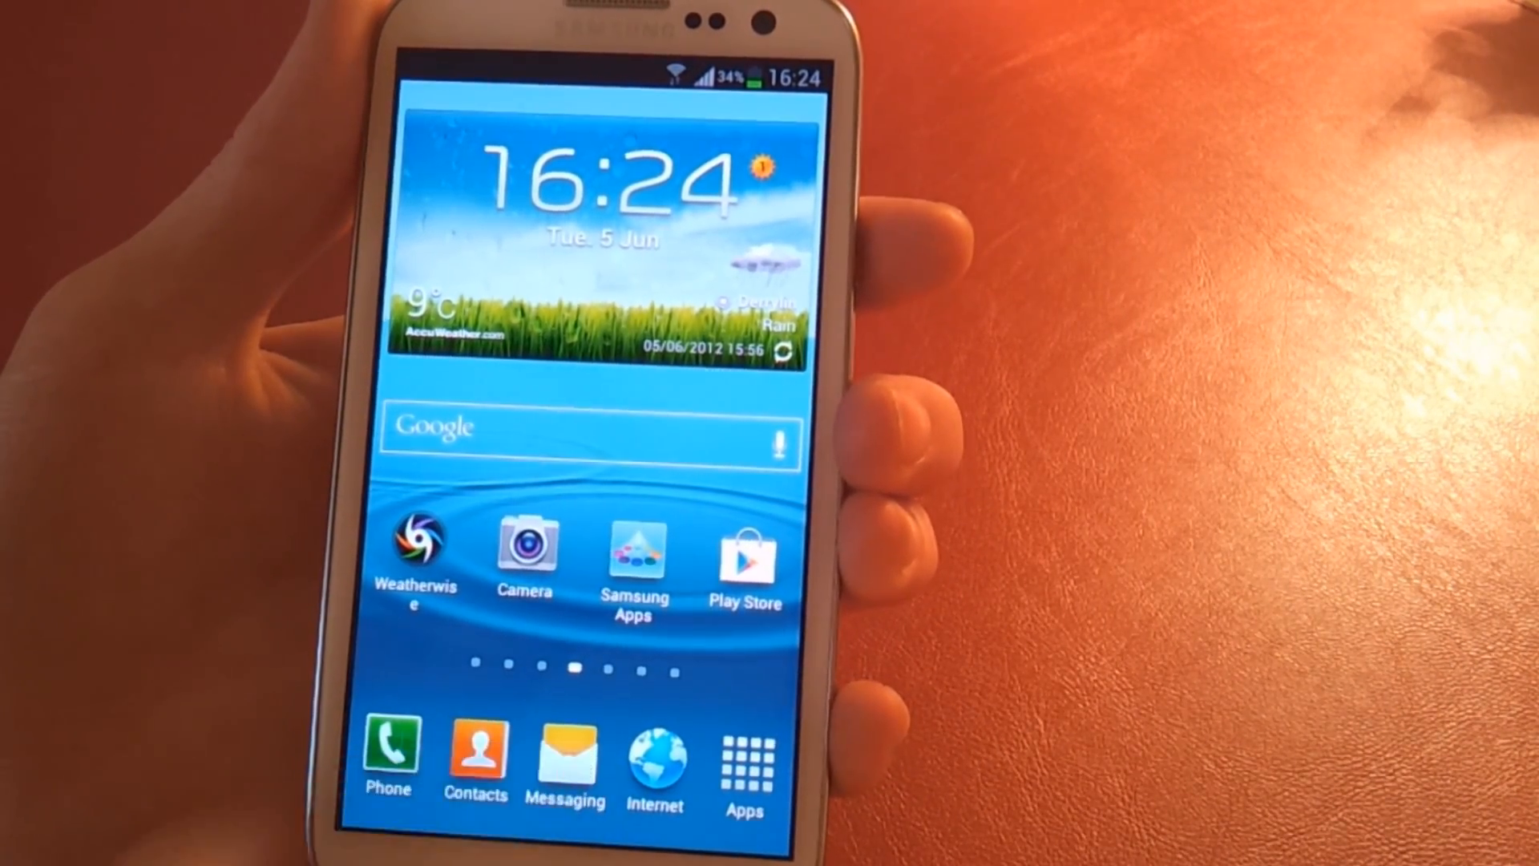
left_click(389, 756)
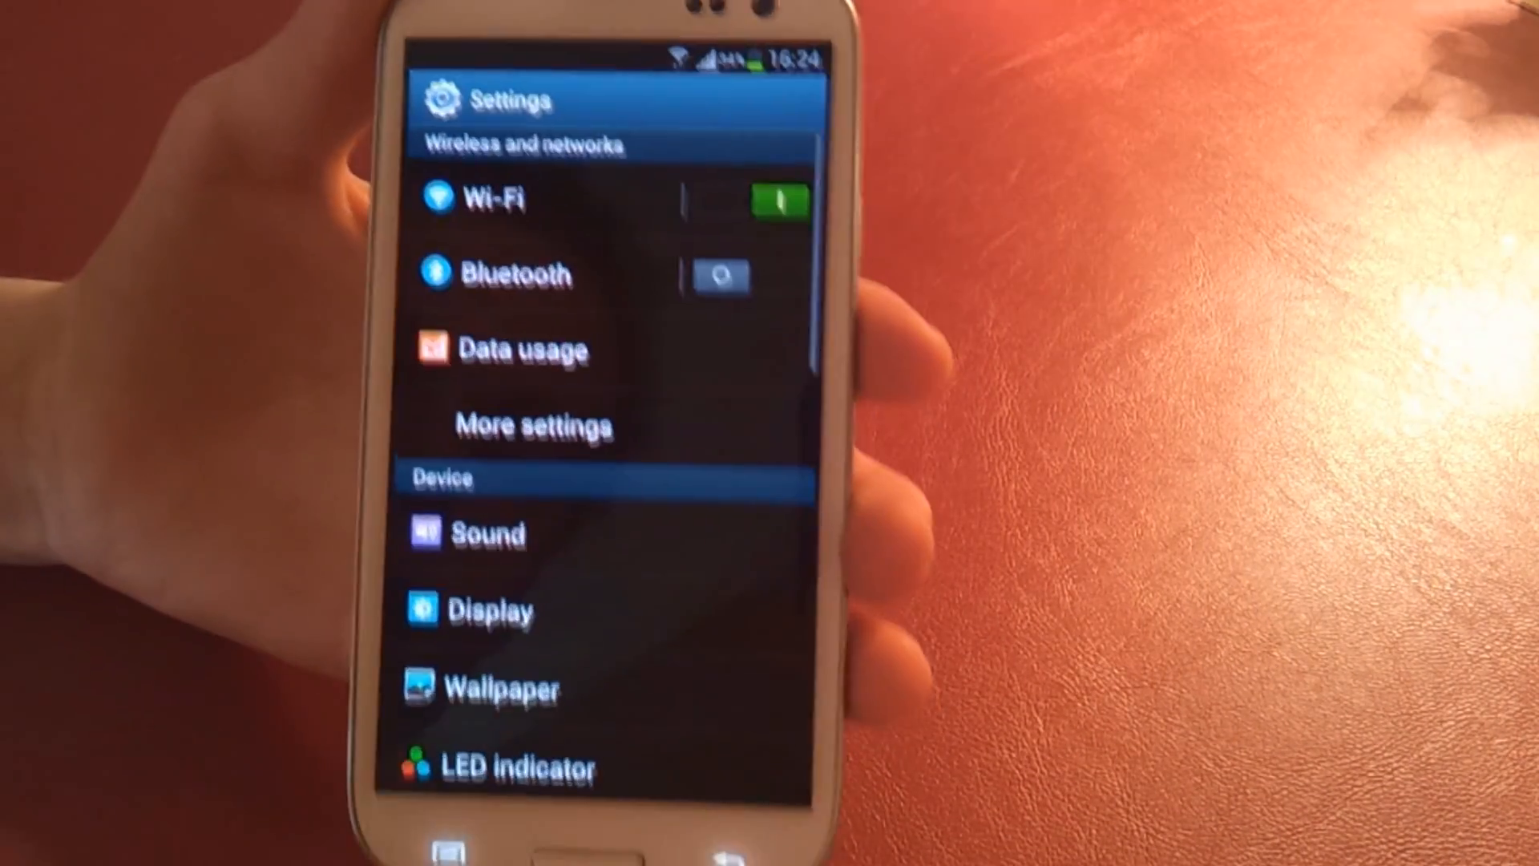
Step: Scroll the Settings list down to the Motion entry with Direct call and Tilt to zoom options
scroll("down", 3)
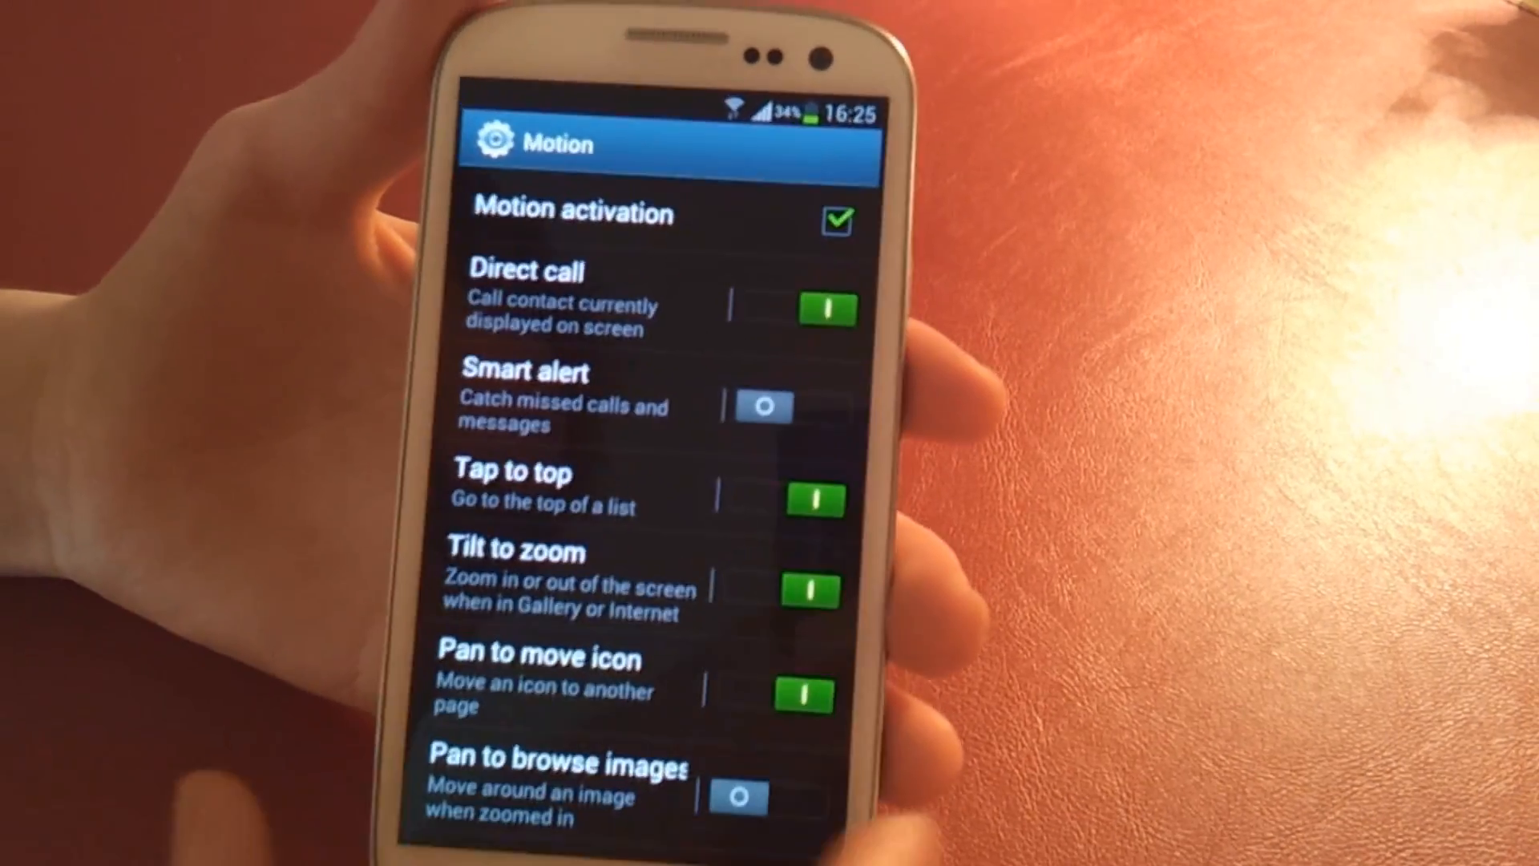
scroll("down", 3)
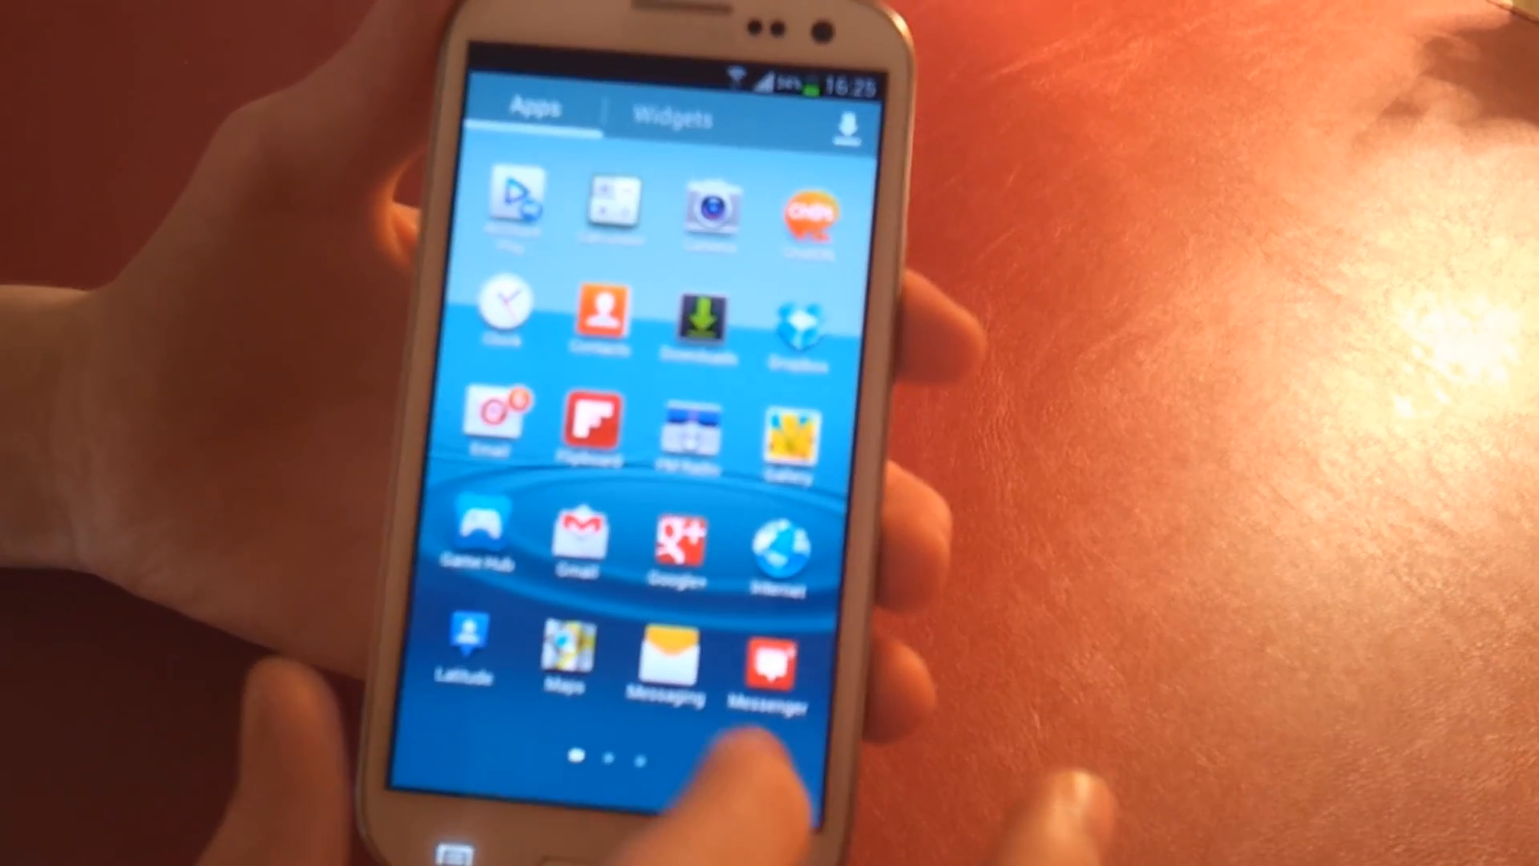
Step: Launch Gallery from the app drawer to browse the stored photo albums
left_click(789, 427)
type("enga")
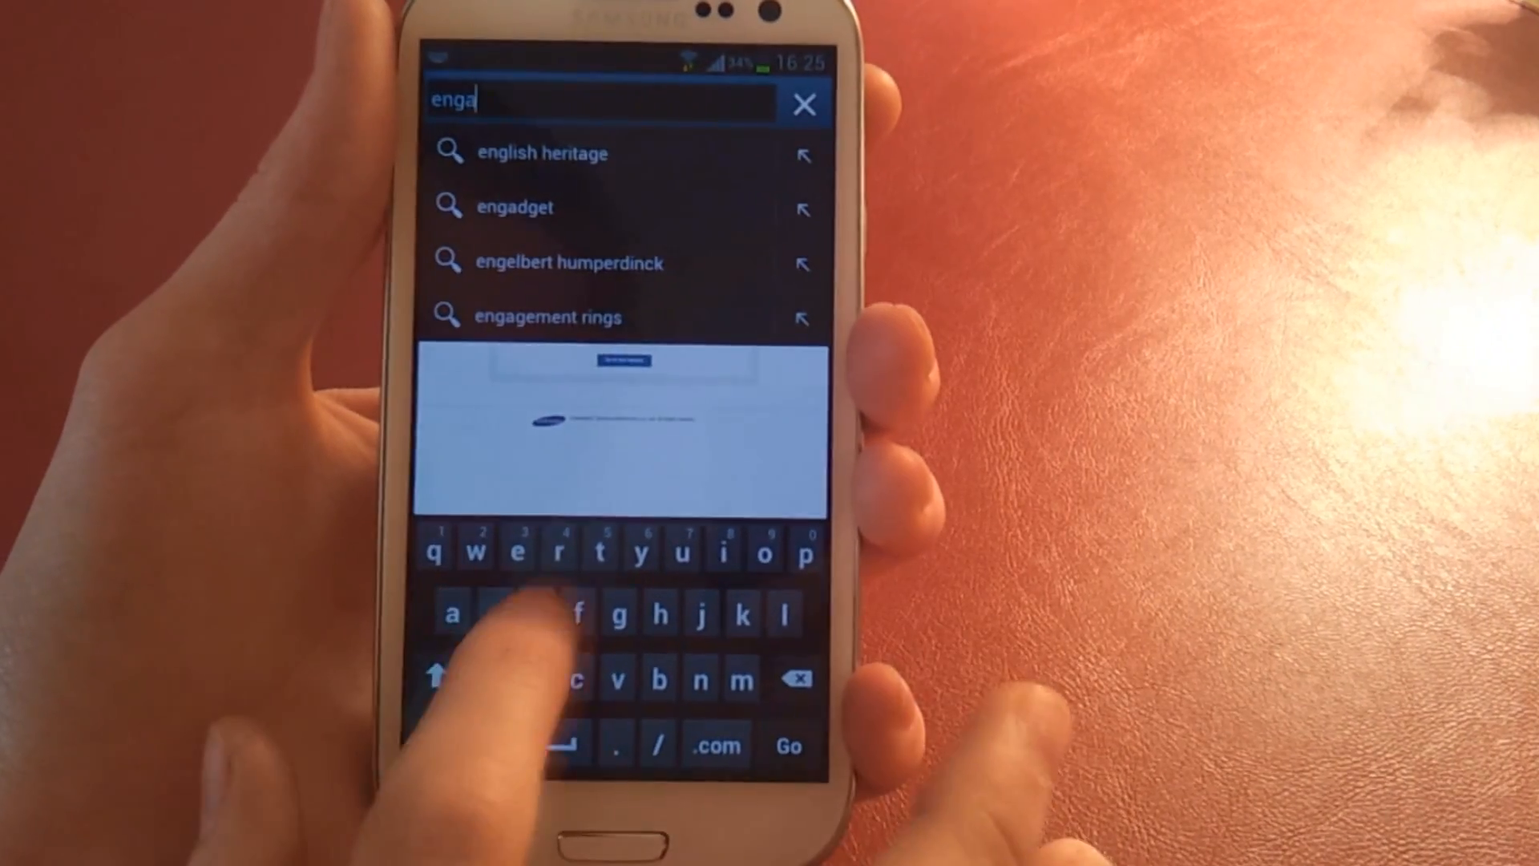
Step: Load engadget from the 'enga' suggestions and scroll down through its latest articles
left_click(515, 207)
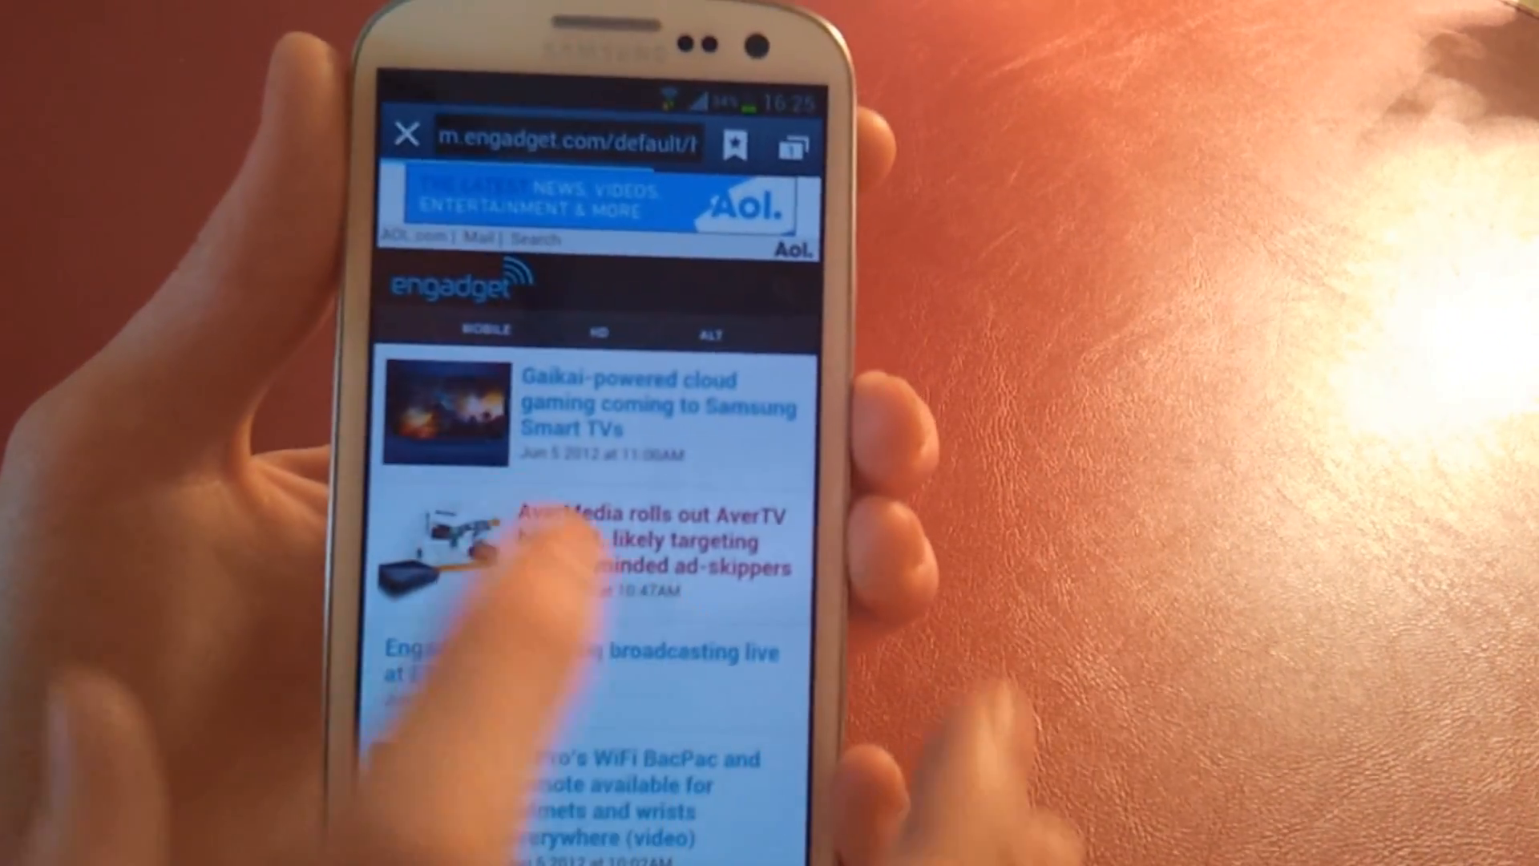
scroll("down", 3)
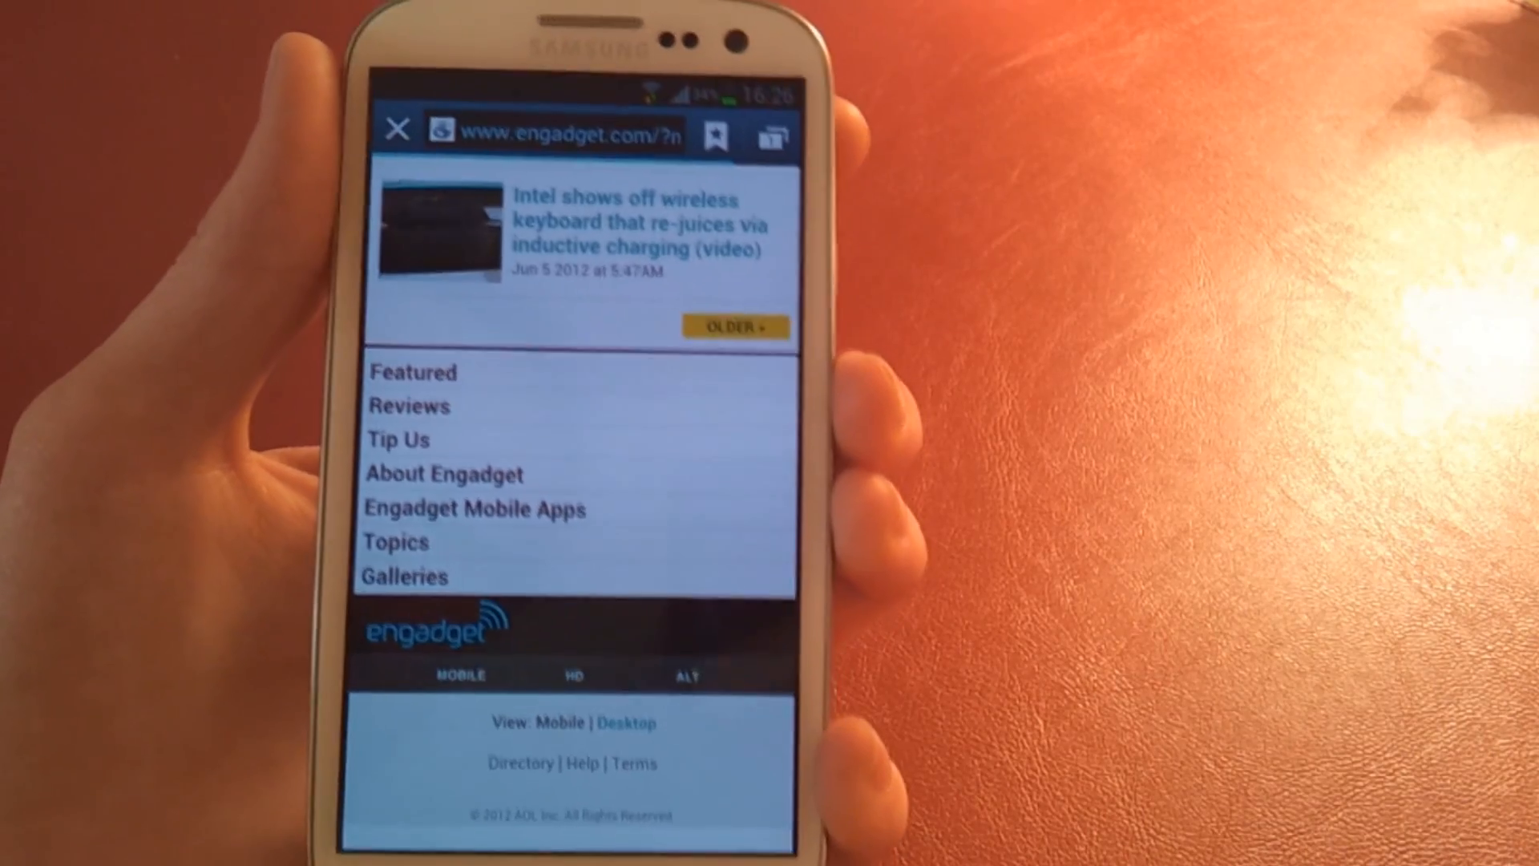
Step: Follow a link in the bottom section of the Engadget mobile page
left_click(626, 723)
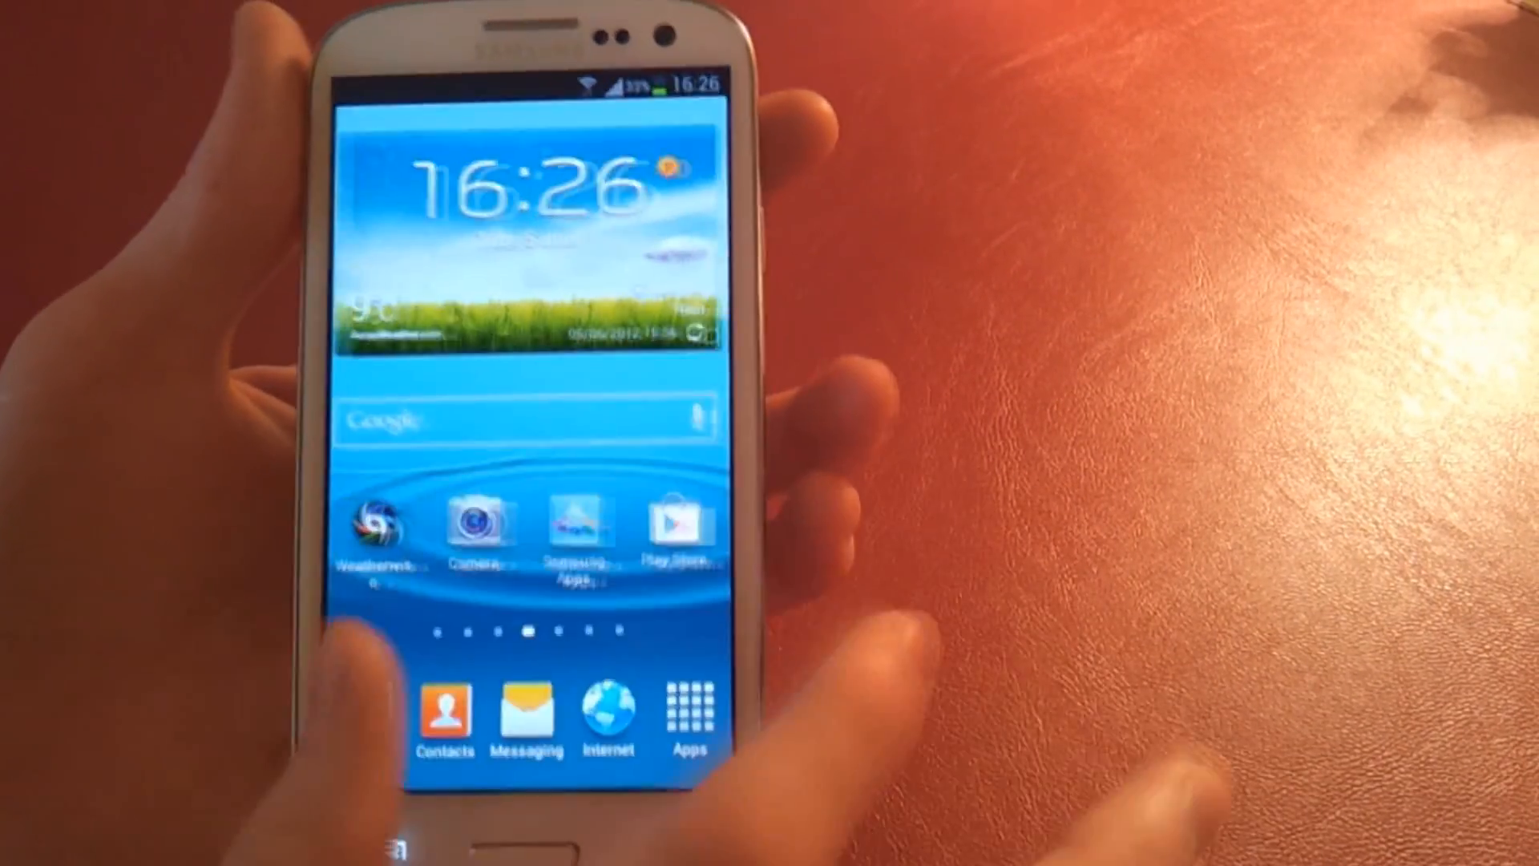
Step: Show all installed apps from the dock and page left to the drawer's last screen
left_click(688, 712)
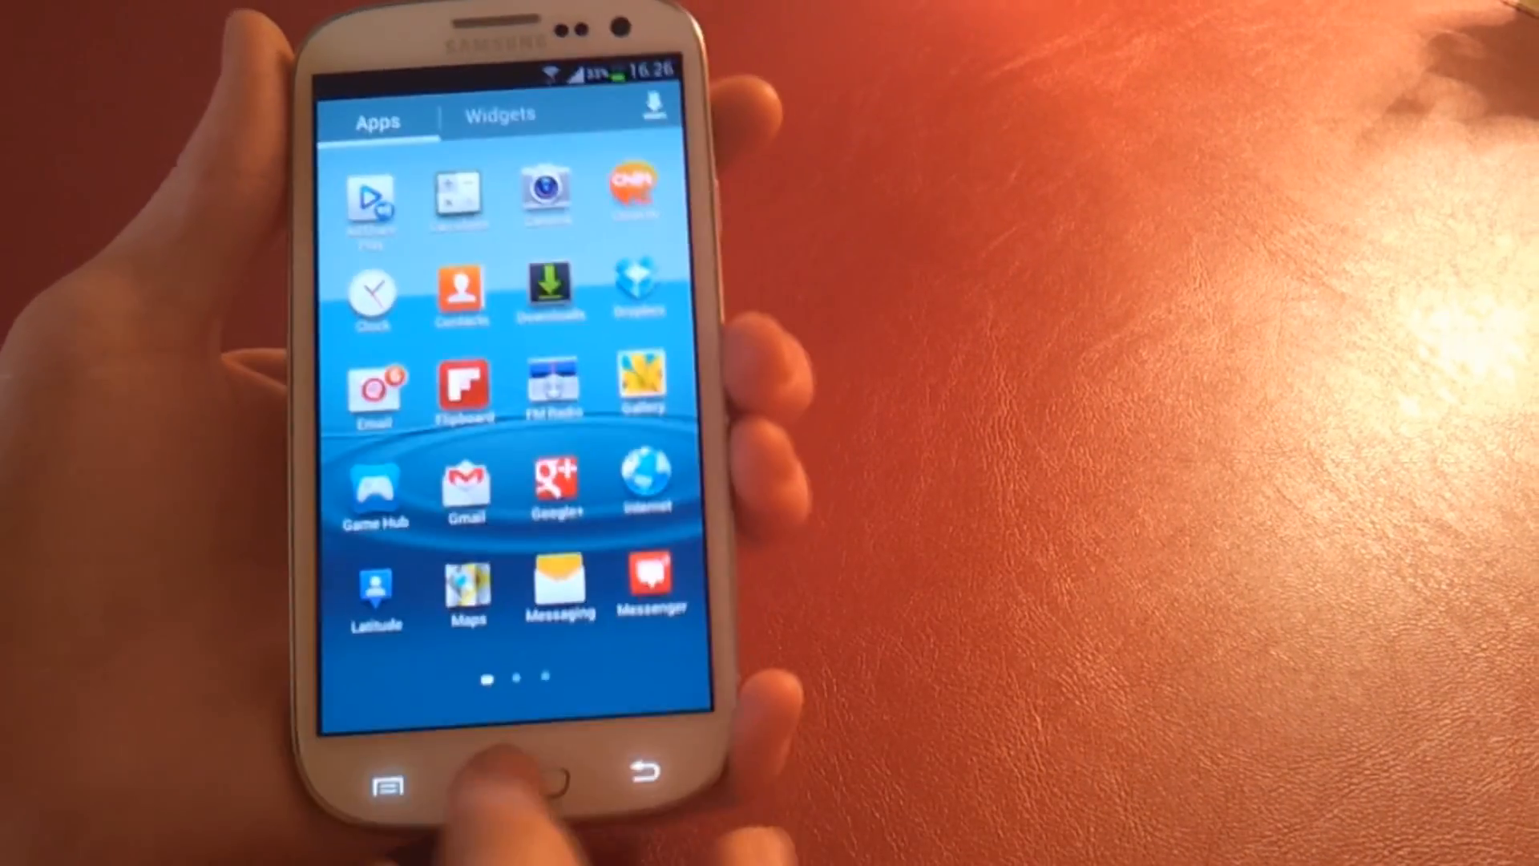
left_click(512, 785)
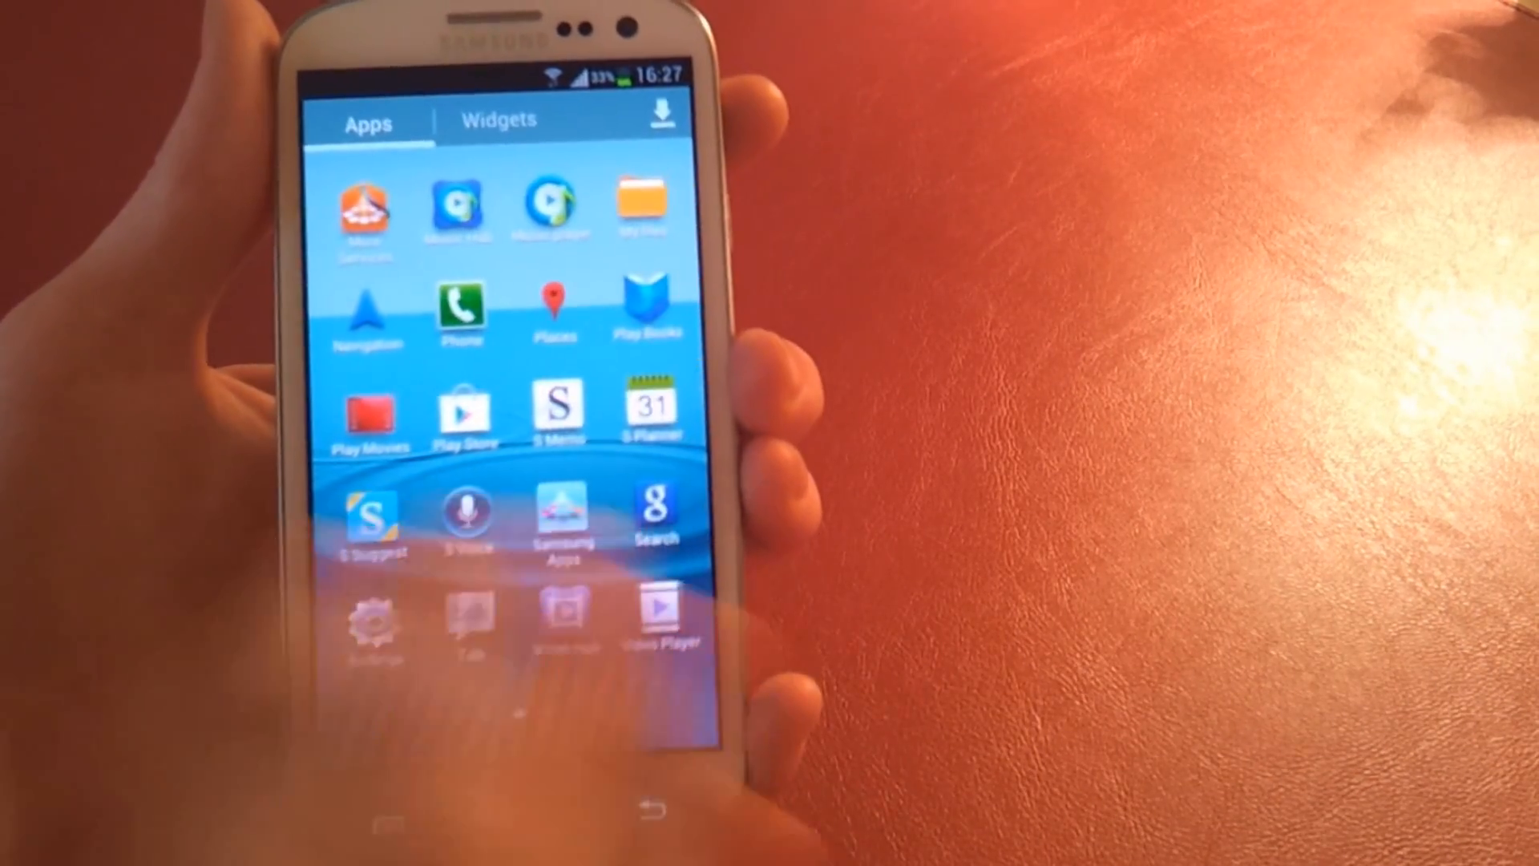
scroll("left", 3)
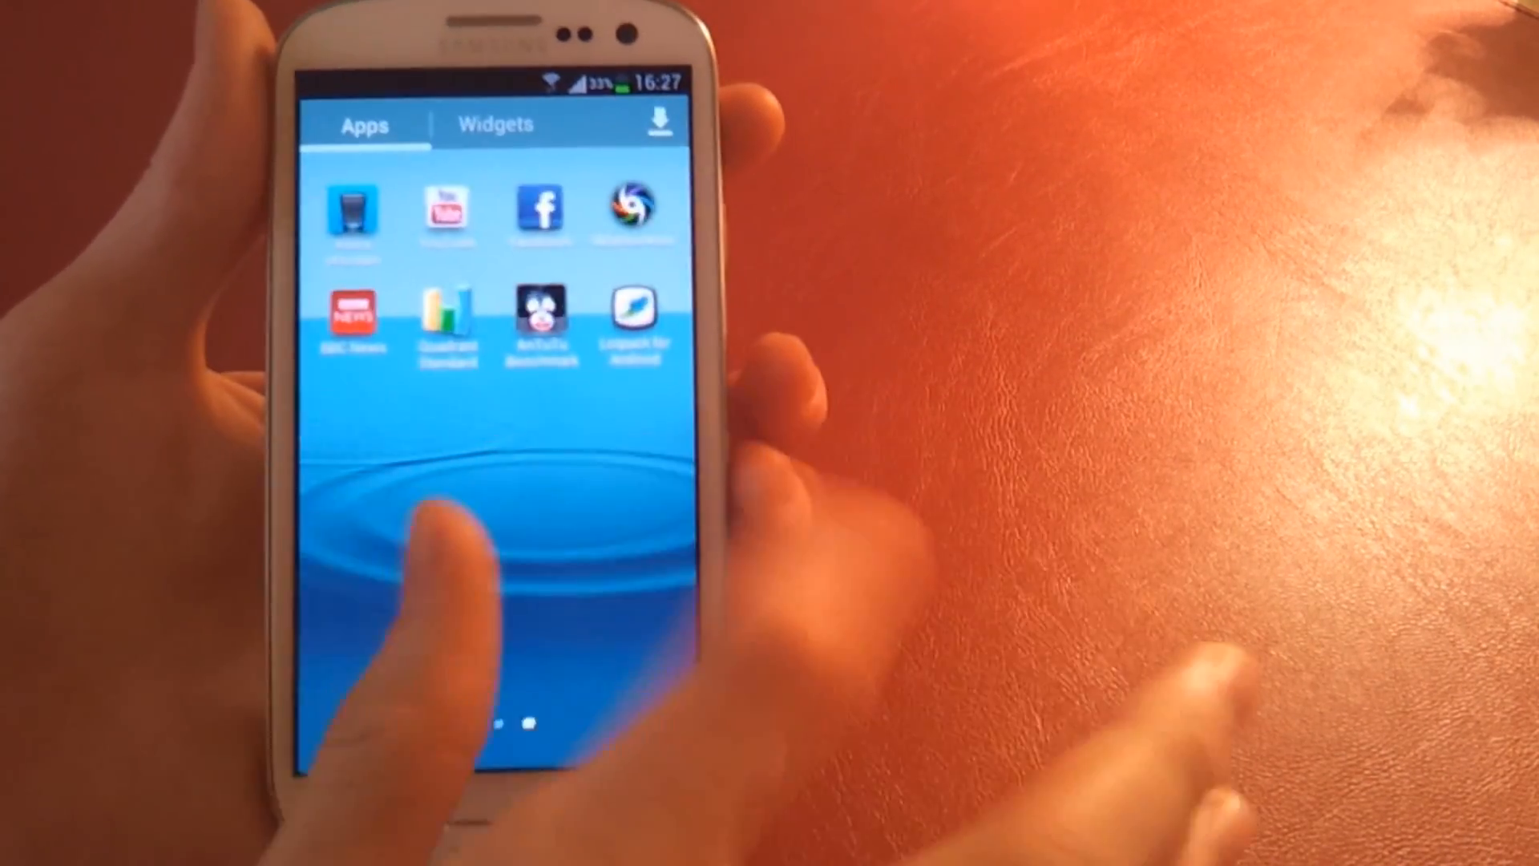